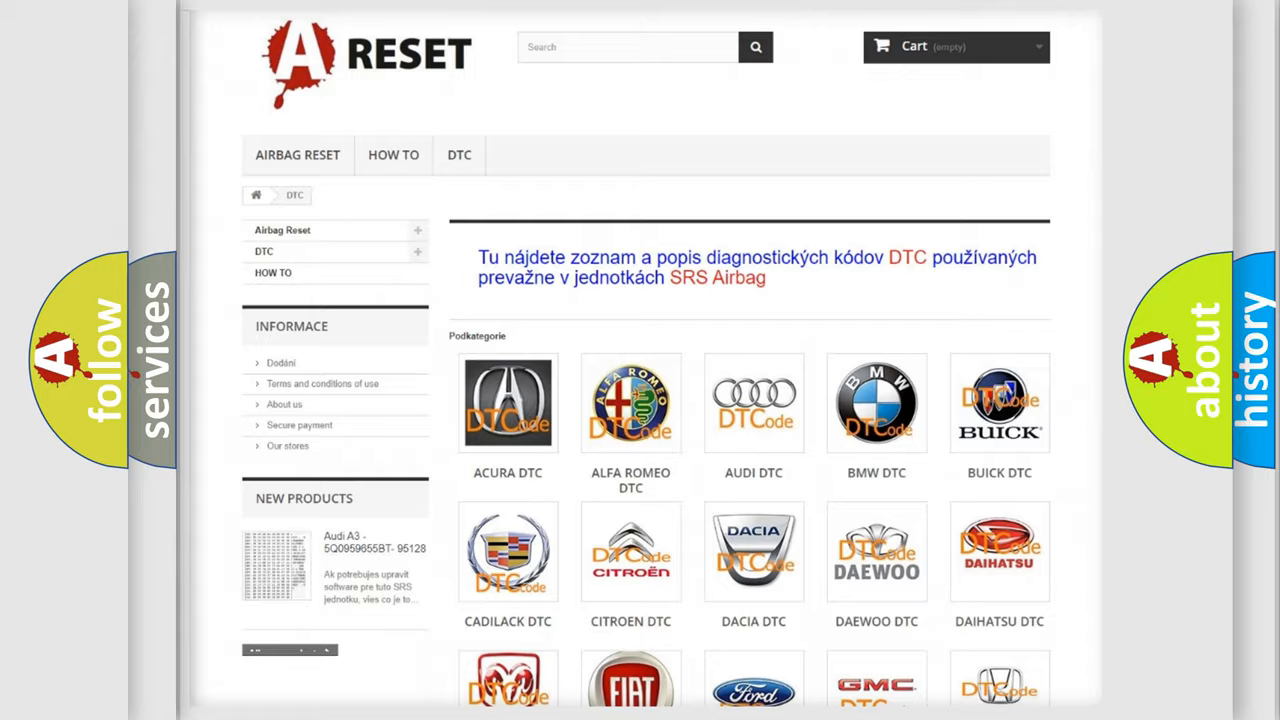
pyautogui.scroll(-3)
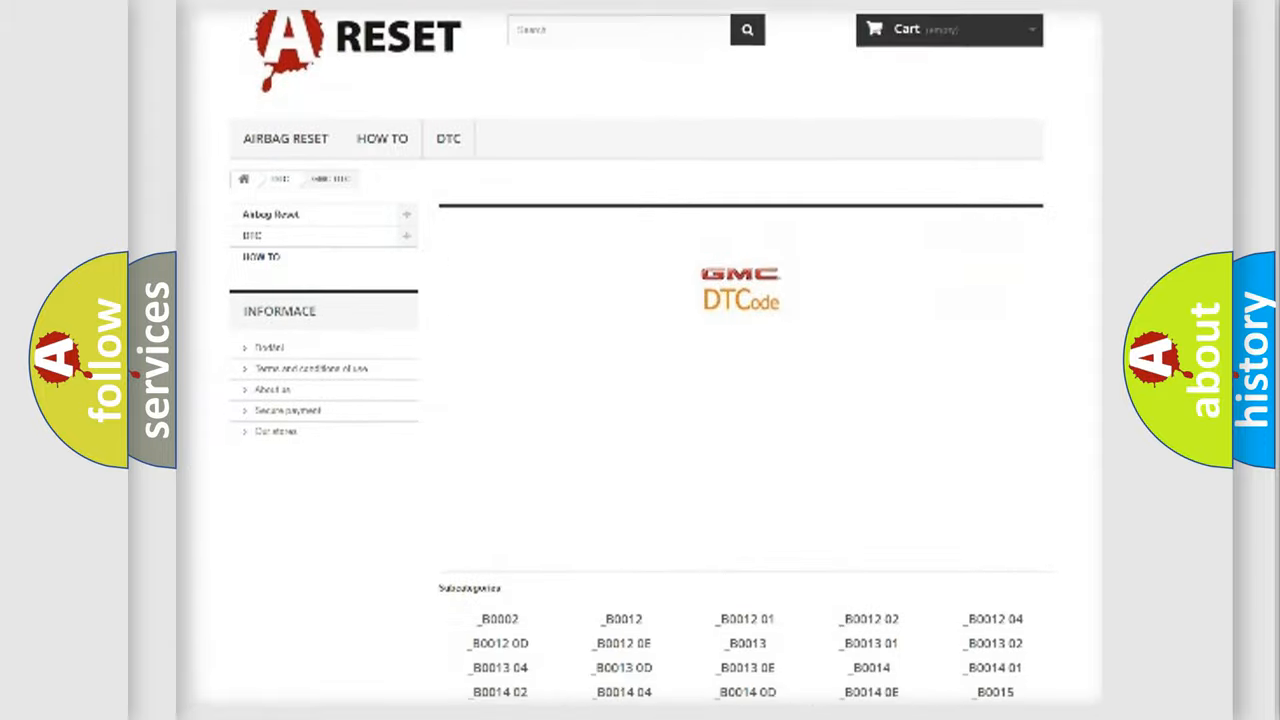
pyautogui.scroll(-3)
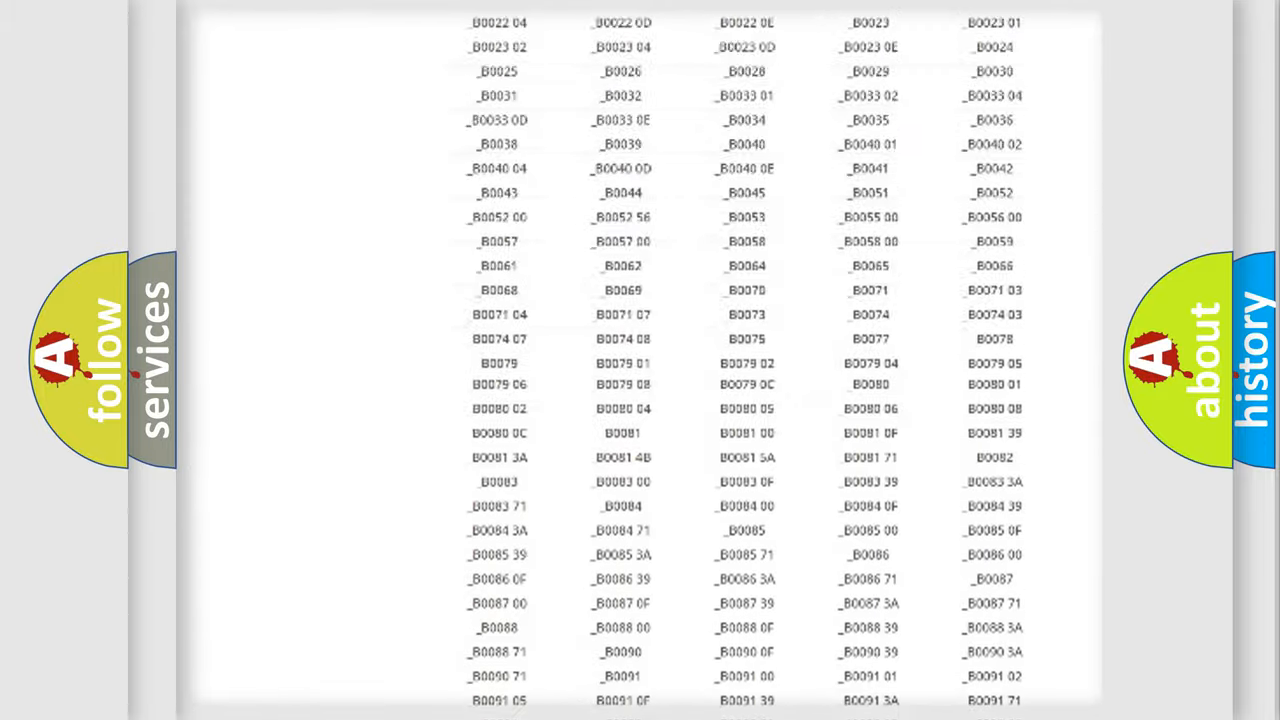
pyautogui.scroll(3)
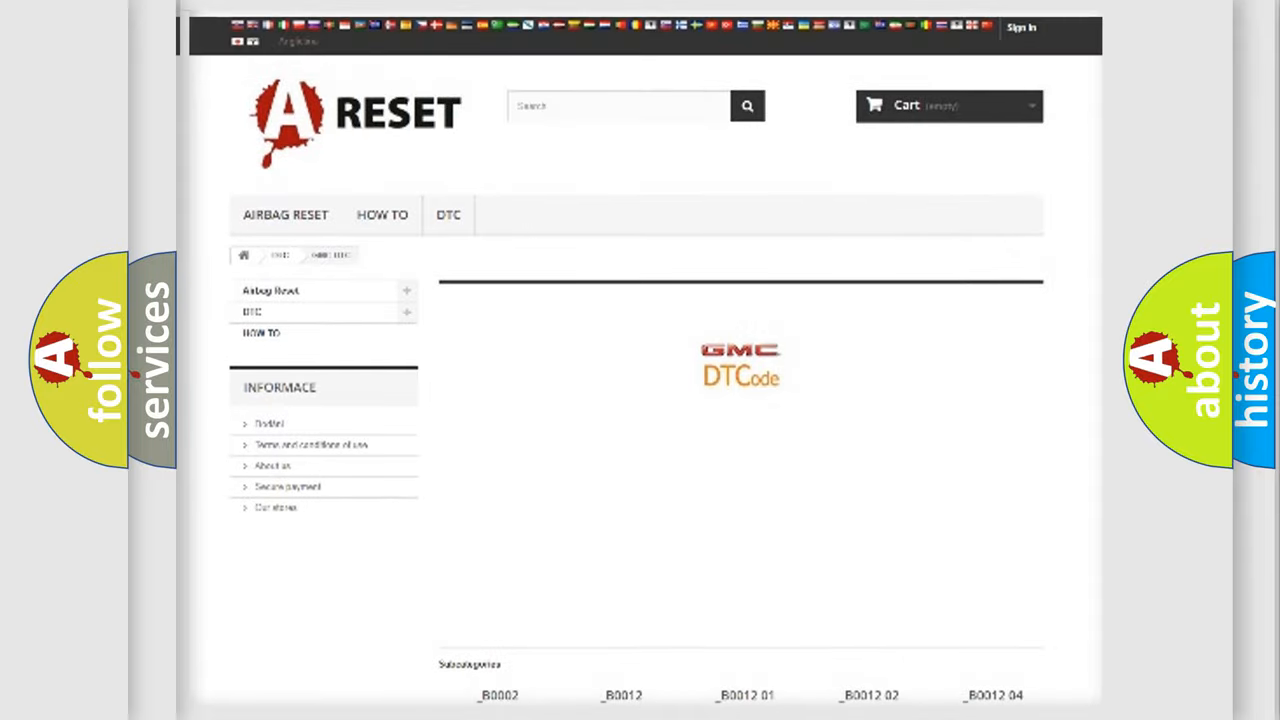